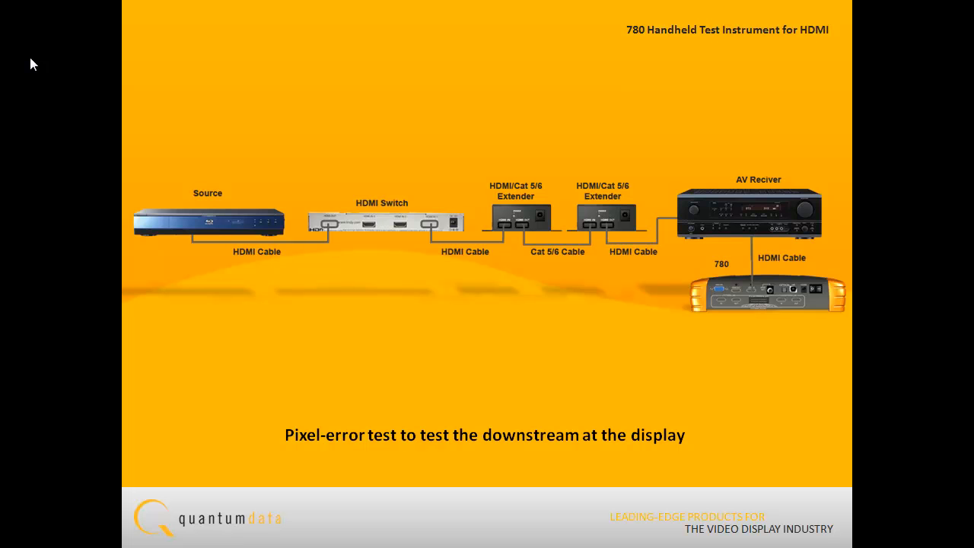
- Advance from the HDMI pixel-error test slide to the following blank 780 Handheld Test Instrument slide
key(right)
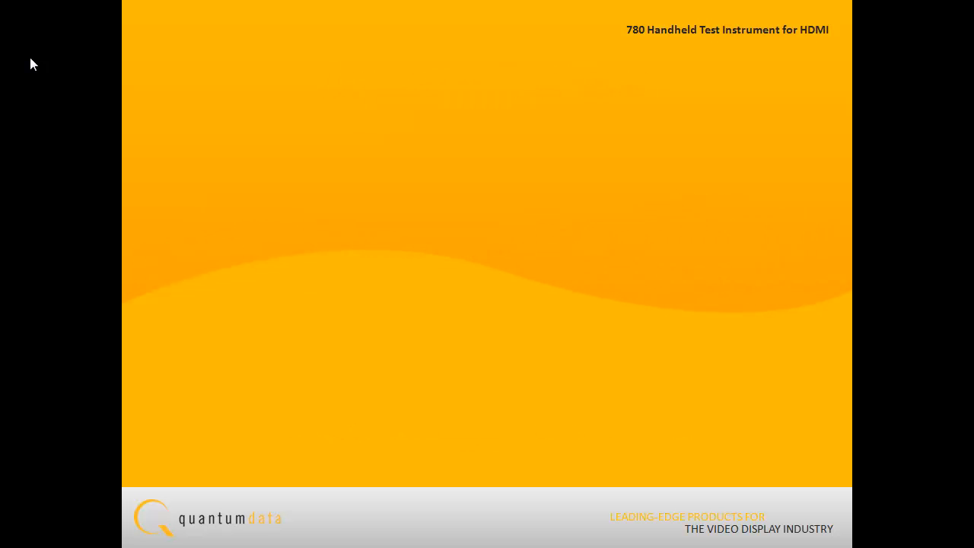